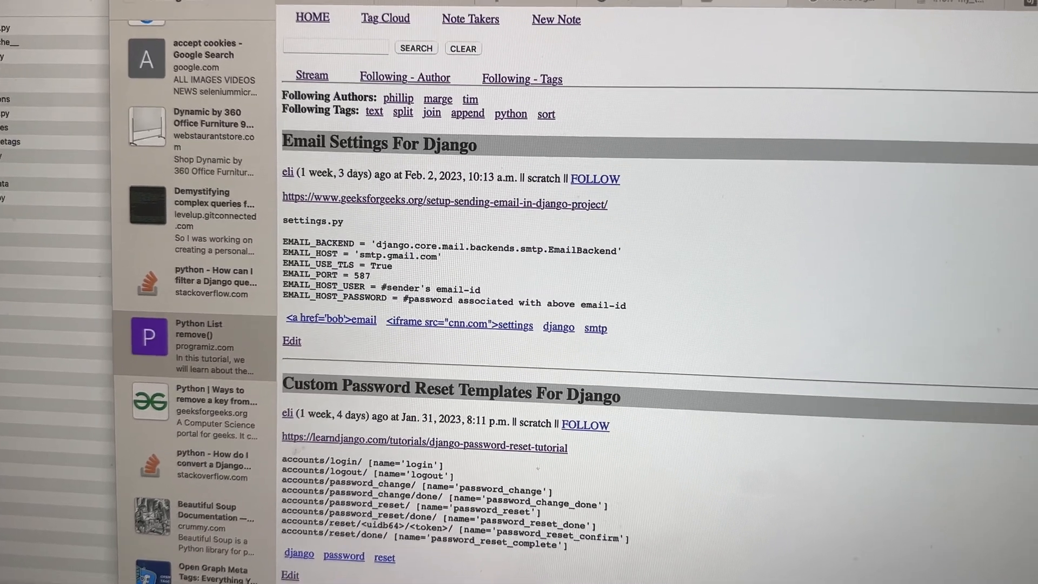
pyautogui.scroll(-3)
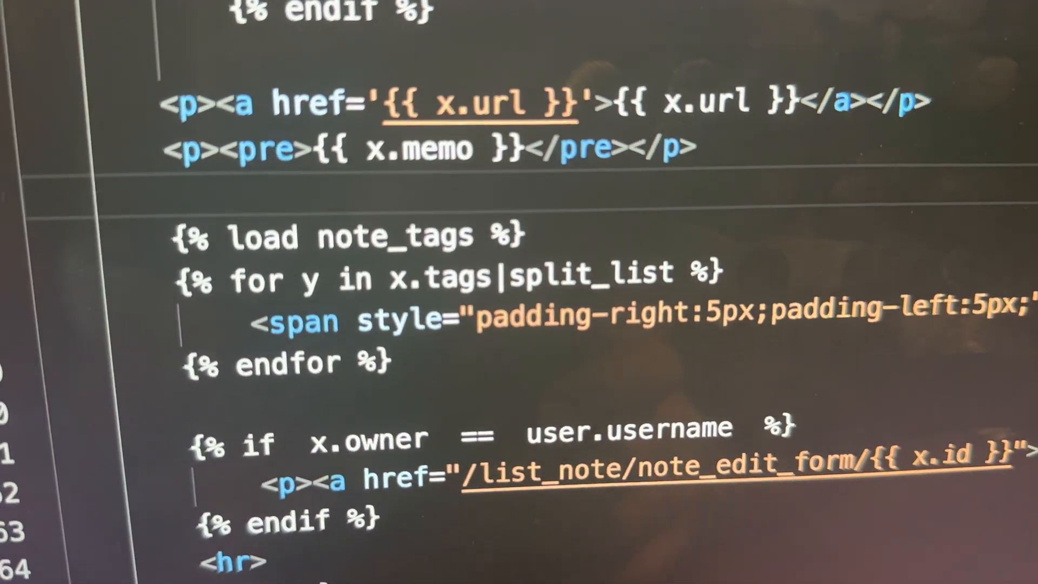
pyautogui.scroll(-3)
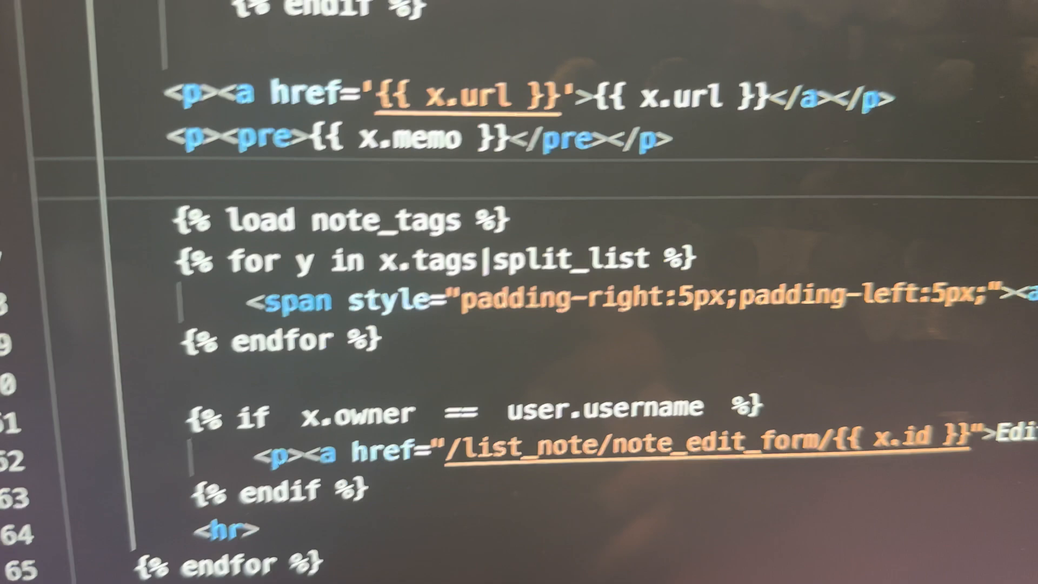